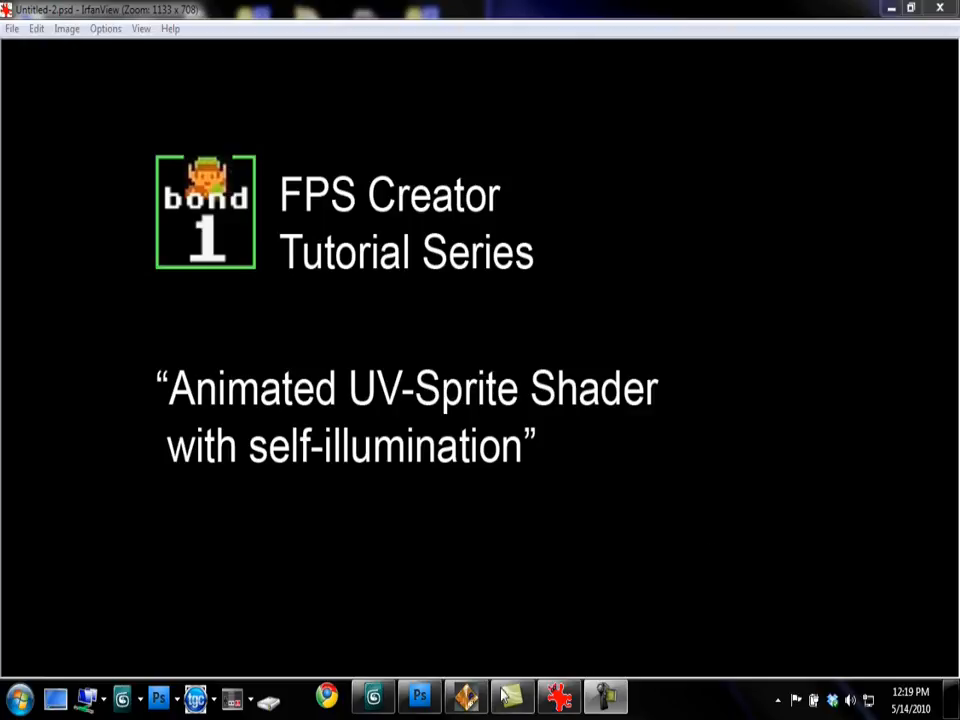
# Step: Put tv_old.X in the Model slot and uncheck Options > Show Grid
pyautogui.click(372, 697)
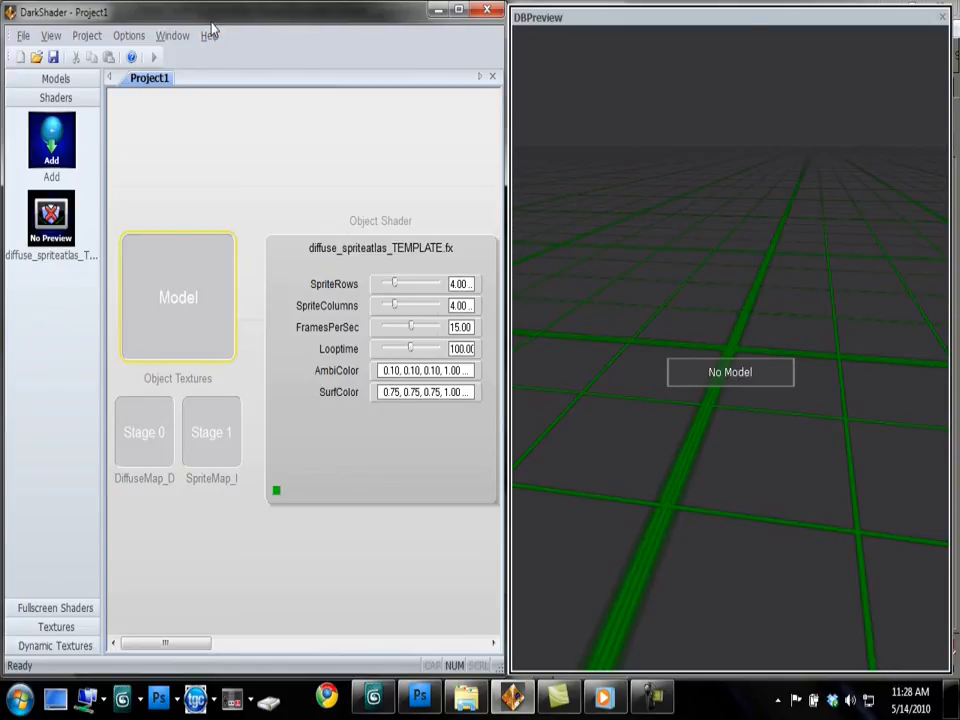
pyautogui.moveTo(322, 240)
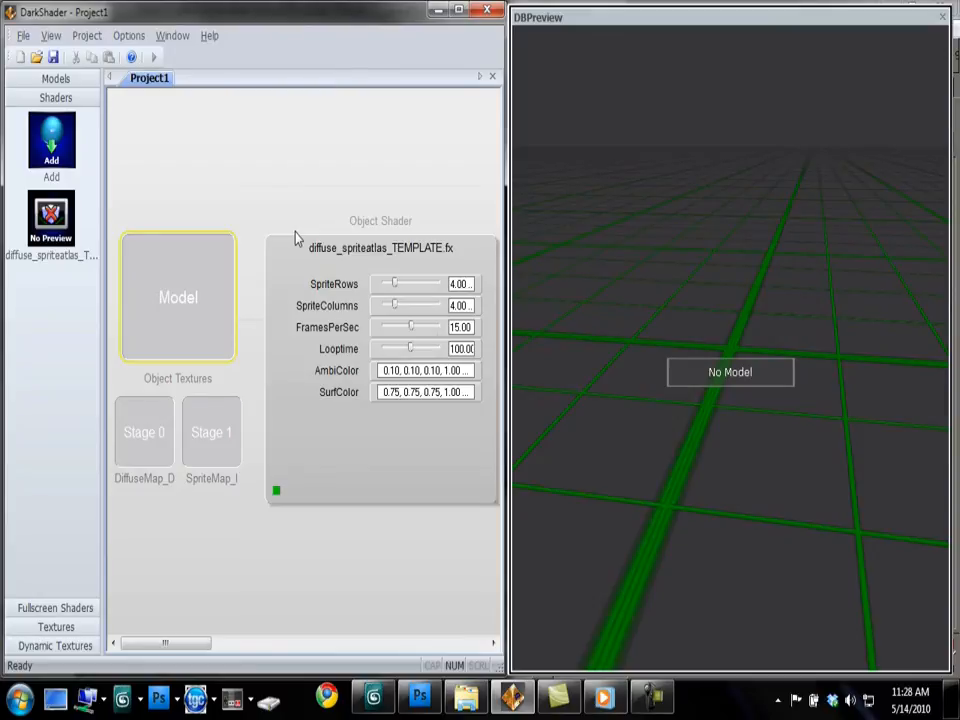
pyautogui.moveTo(315, 263)
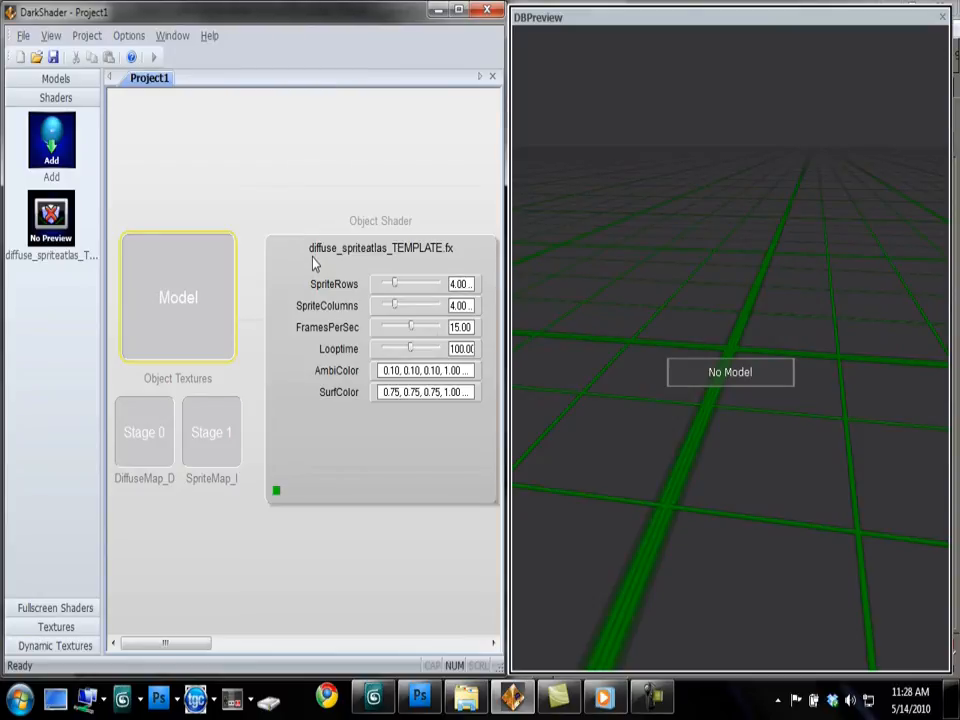
pyautogui.moveTo(352, 268)
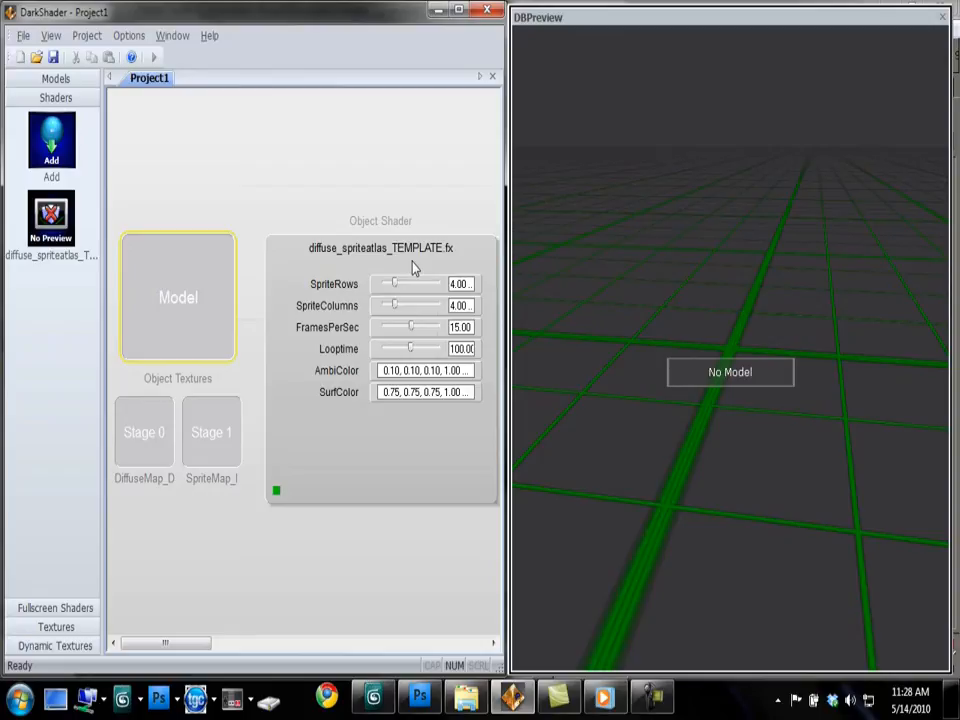
pyautogui.moveTo(378, 275)
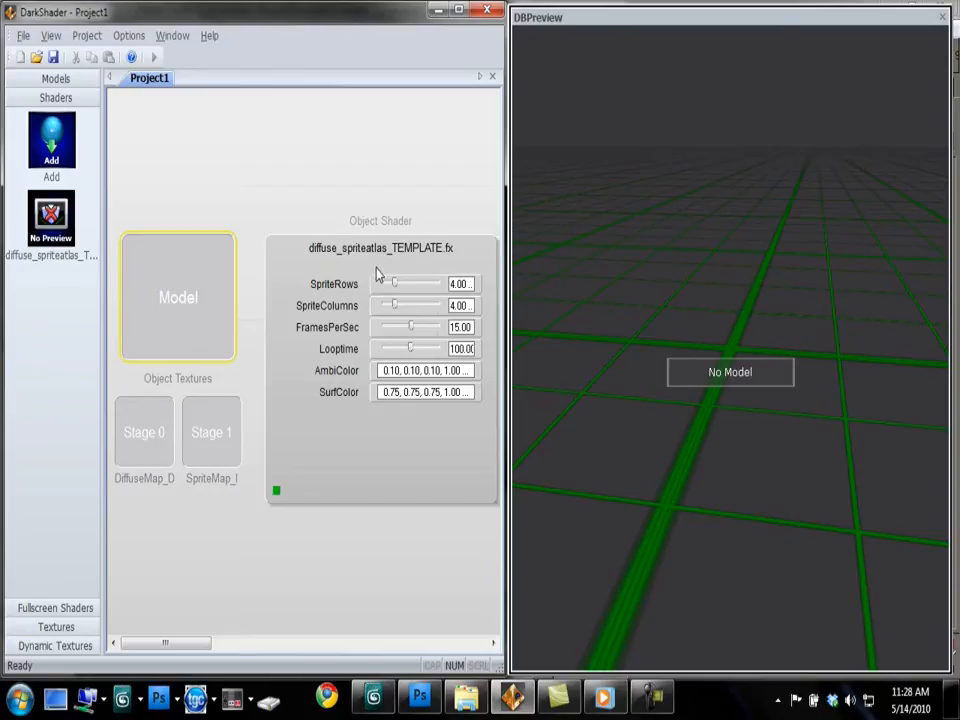
pyautogui.moveTo(662, 367)
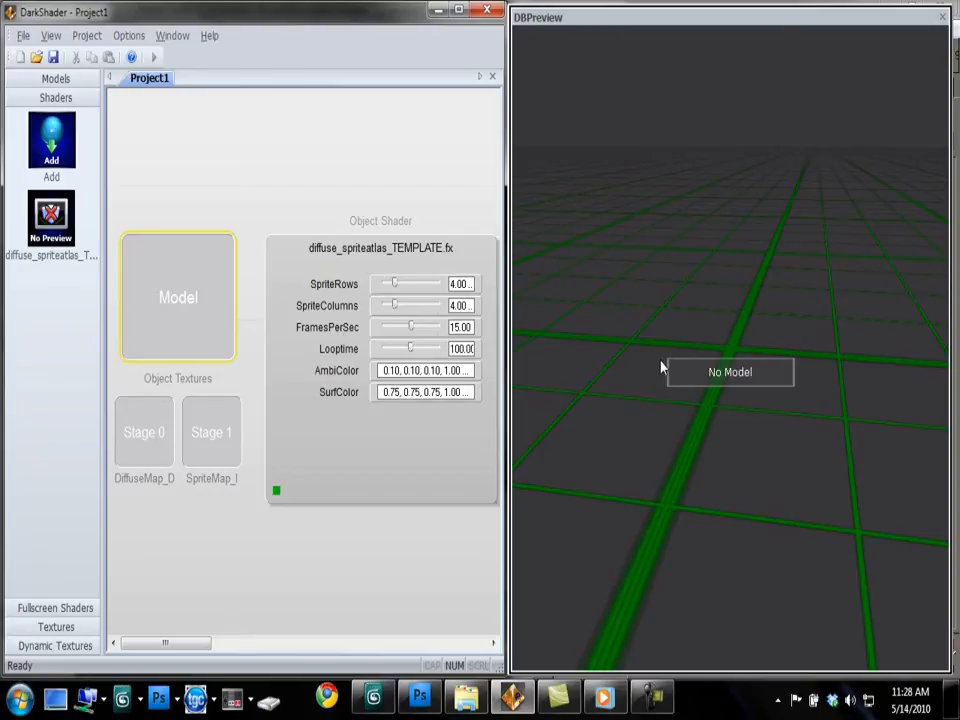
pyautogui.click(55, 78)
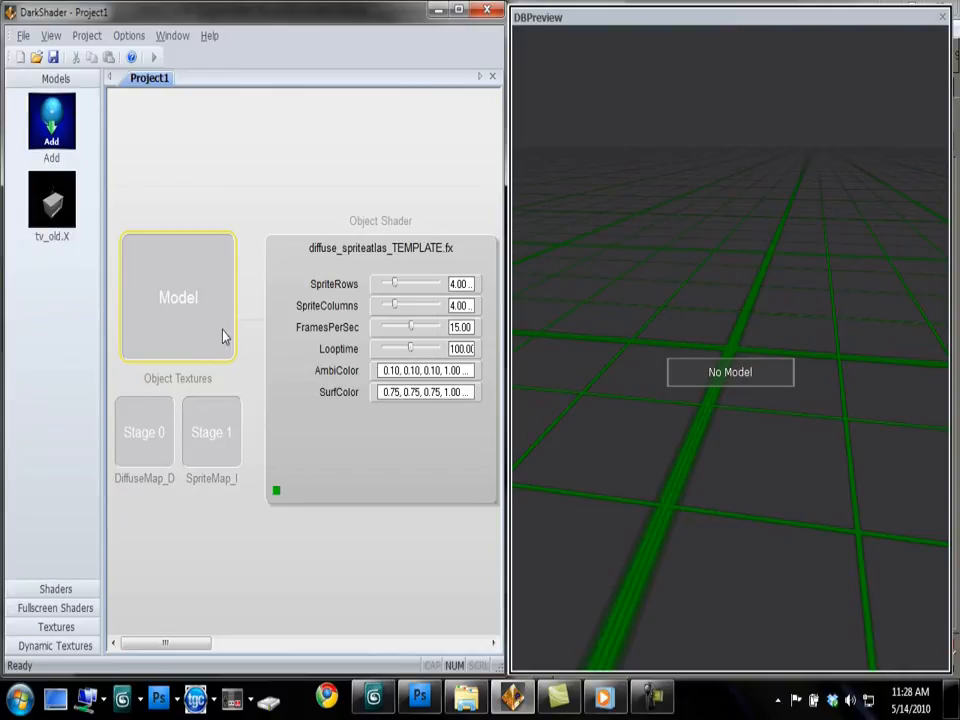
pyautogui.moveTo(147, 340)
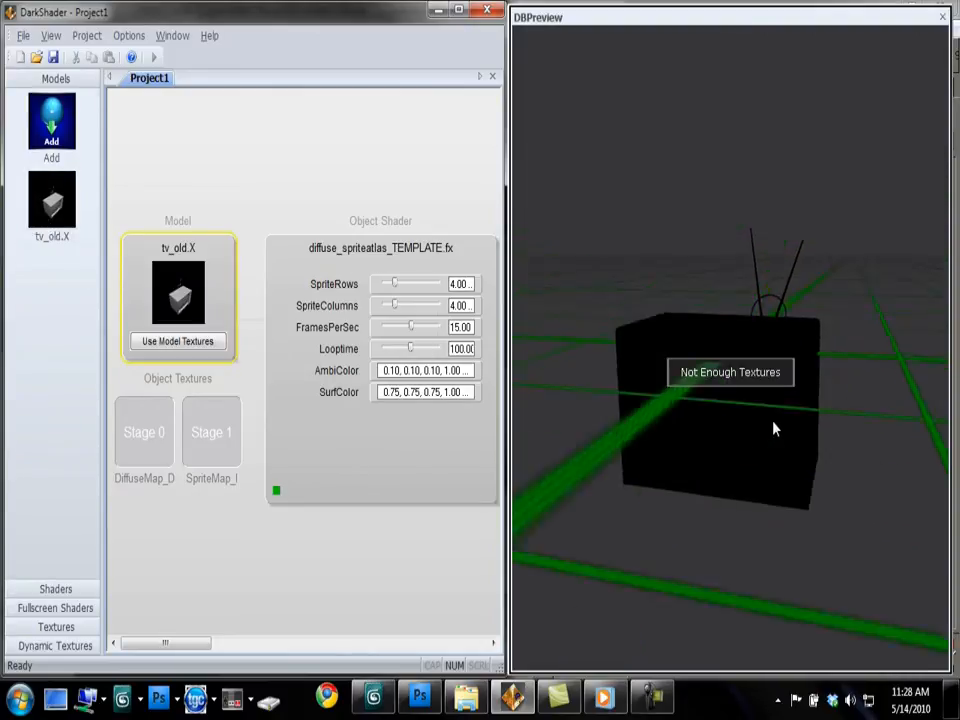
pyautogui.click(128, 35)
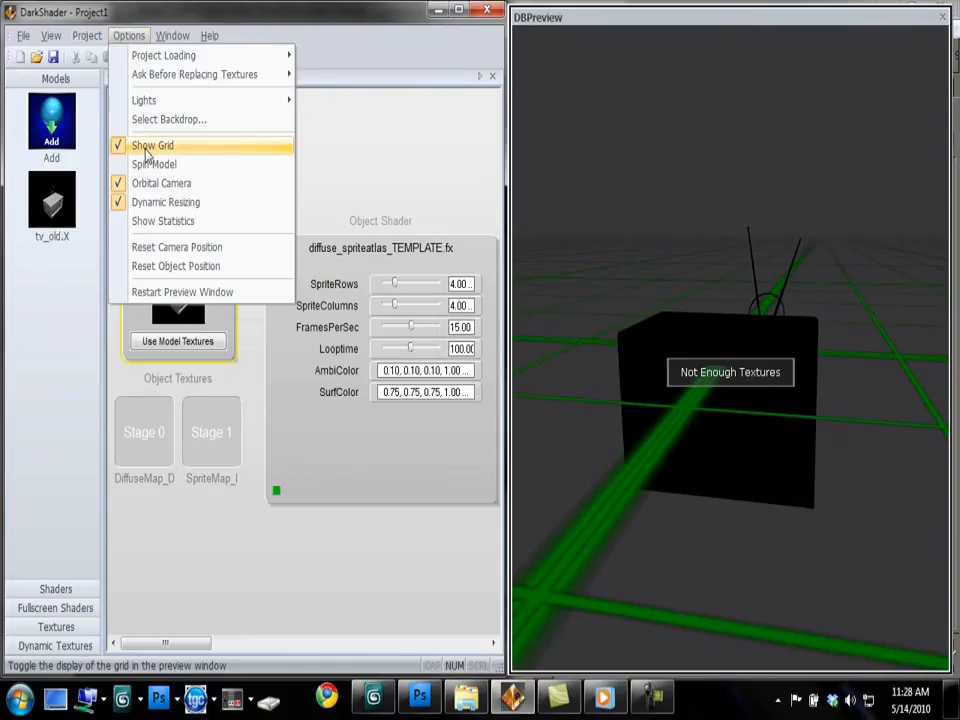
pyautogui.click(152, 145)
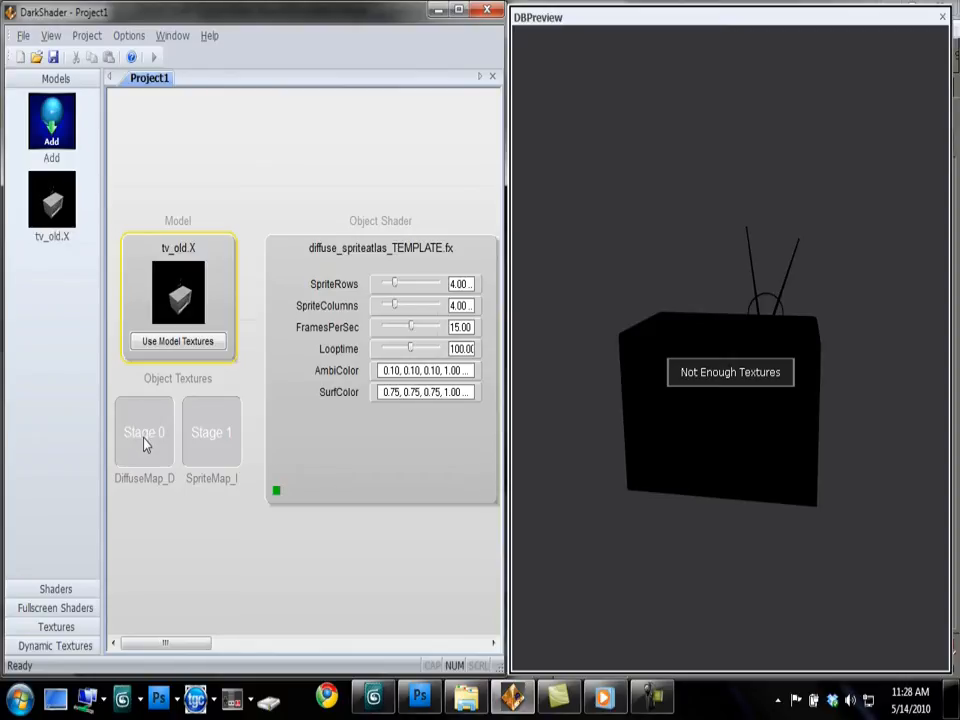
pyautogui.moveTo(222, 461)
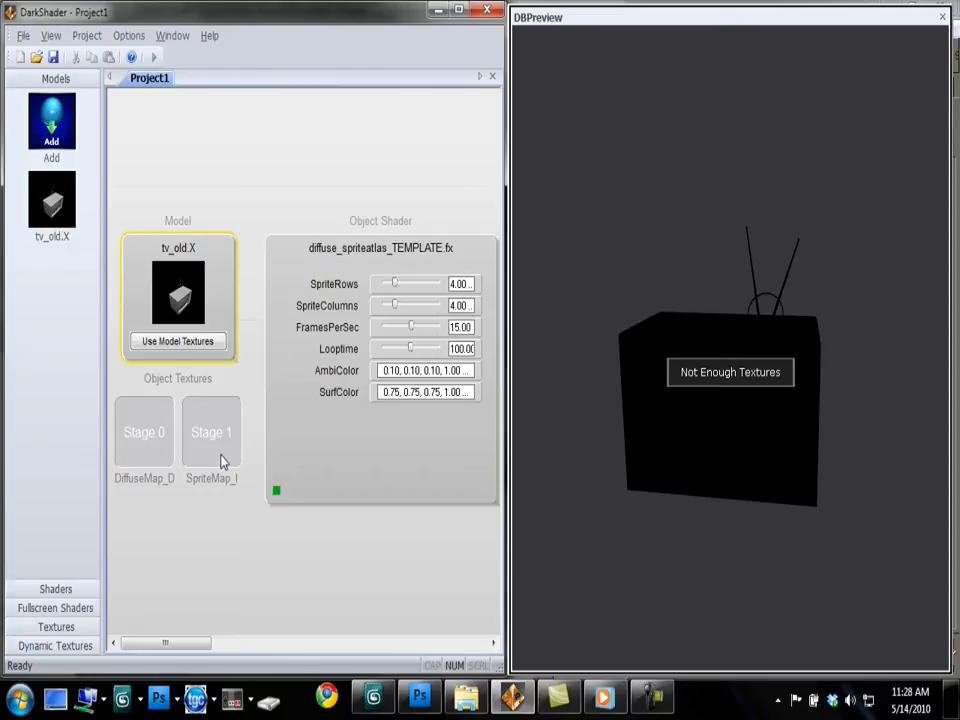
pyautogui.moveTo(205, 463)
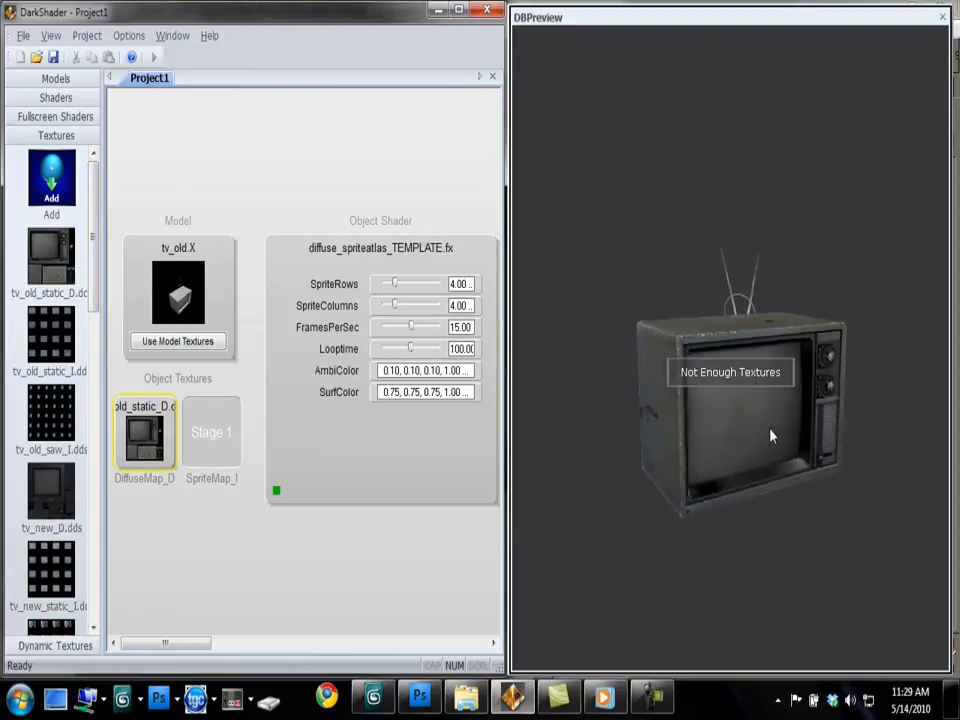
# Step: Assign tv_old_static_D.dds to Stage 0 and tv_old_static_I.dds to Stage 1
pyautogui.moveTo(770, 435); pyautogui.dragTo(730, 437)
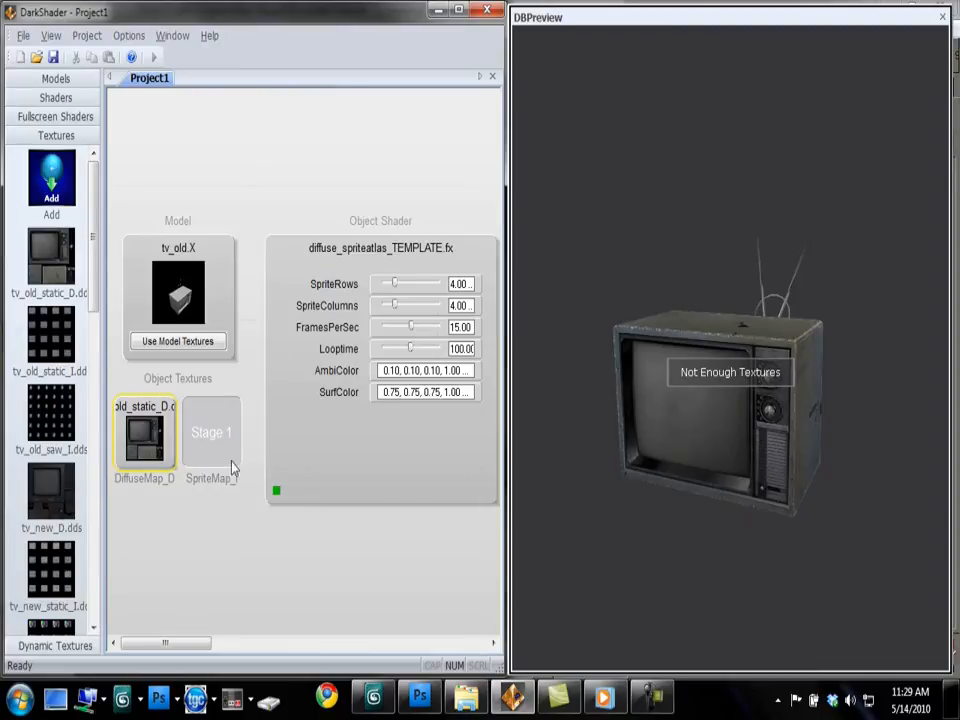
pyautogui.click(211, 432)
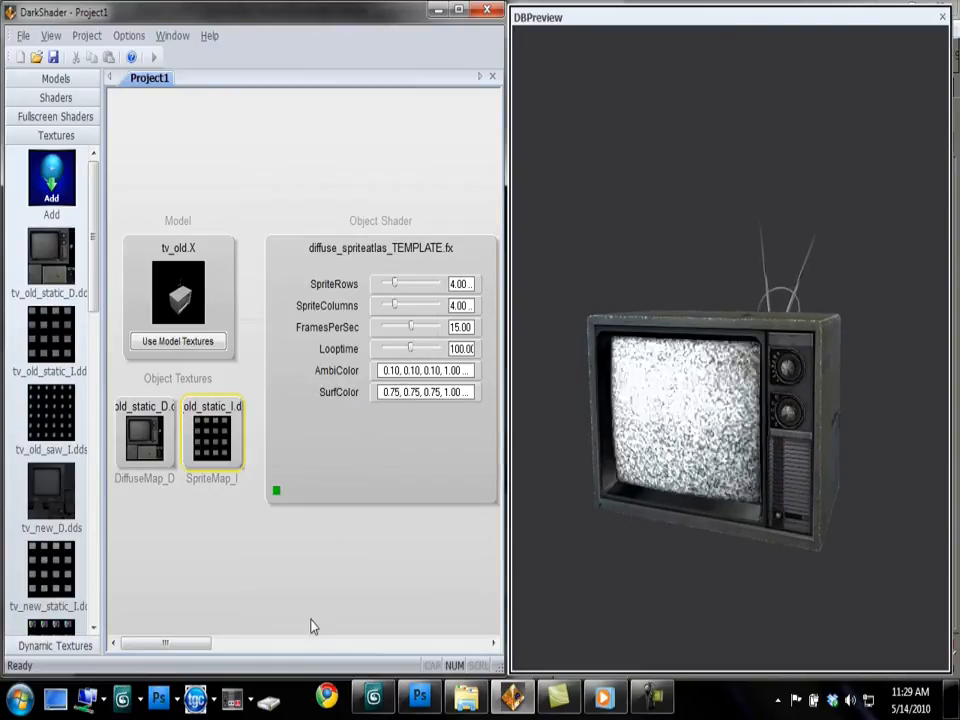
# Step: Switch to Photoshop and display the tv_old_static_D.dds diffuse map
pyautogui.click(419, 697)
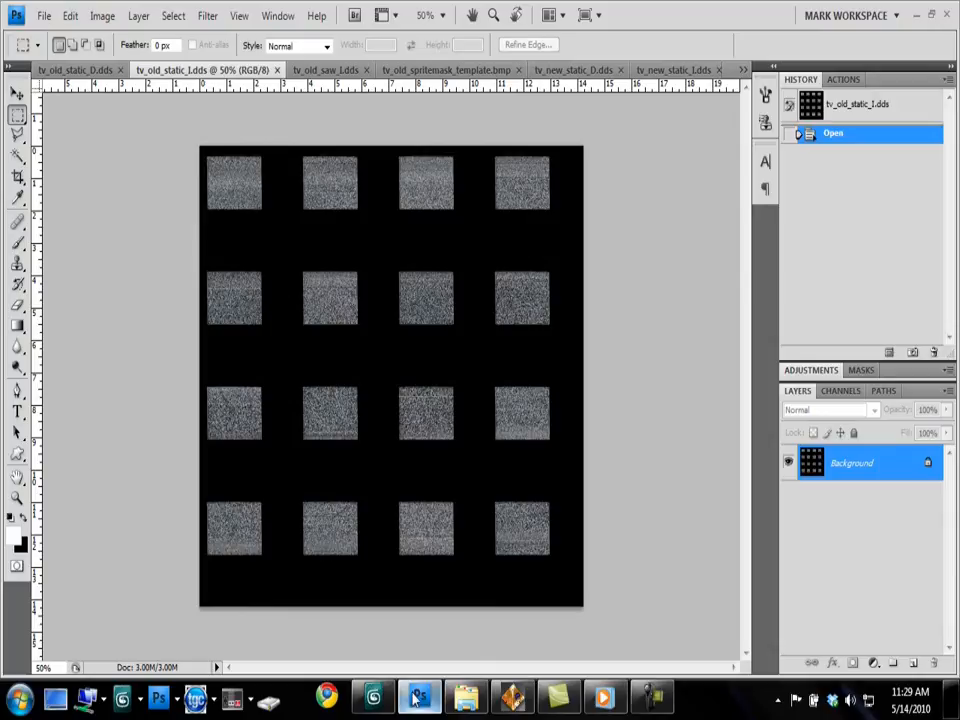
pyautogui.click(72, 70)
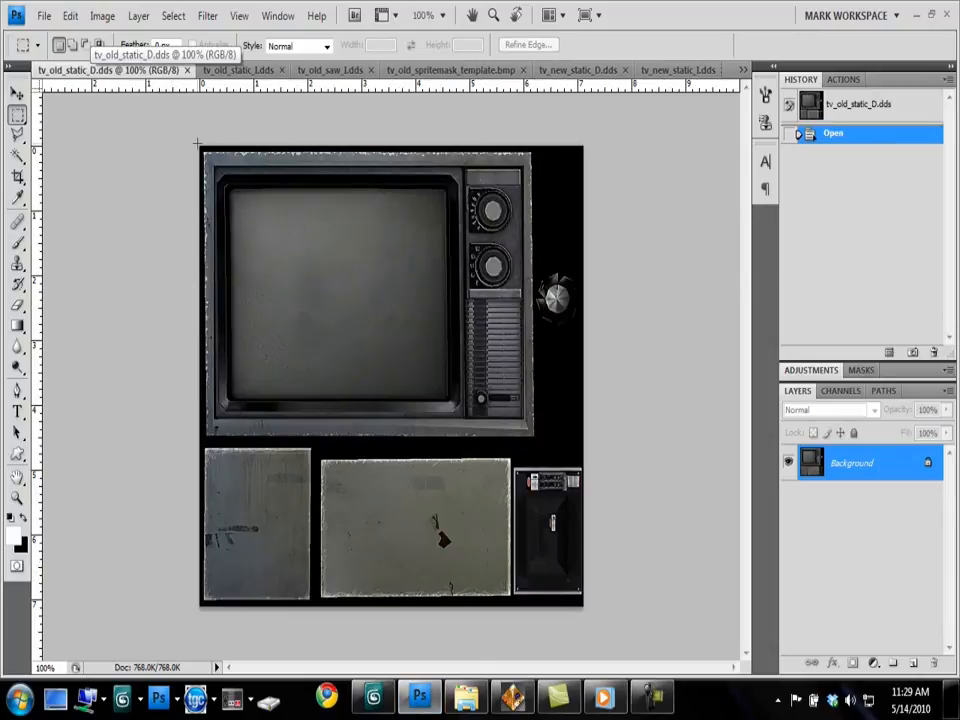
pyautogui.moveTo(177, 182)
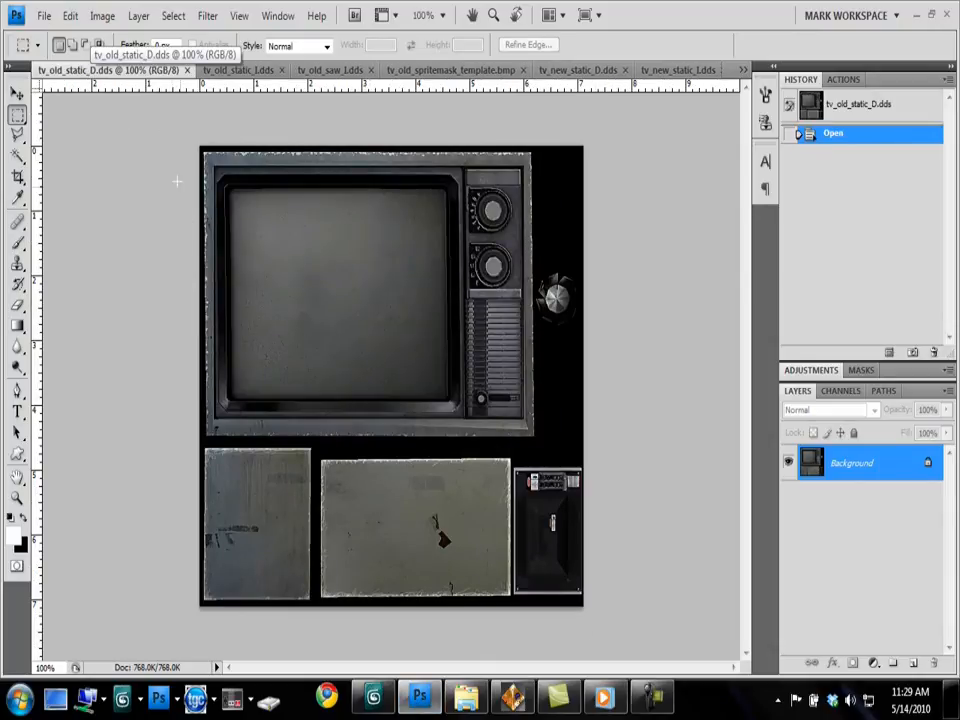
pyautogui.moveTo(427, 303)
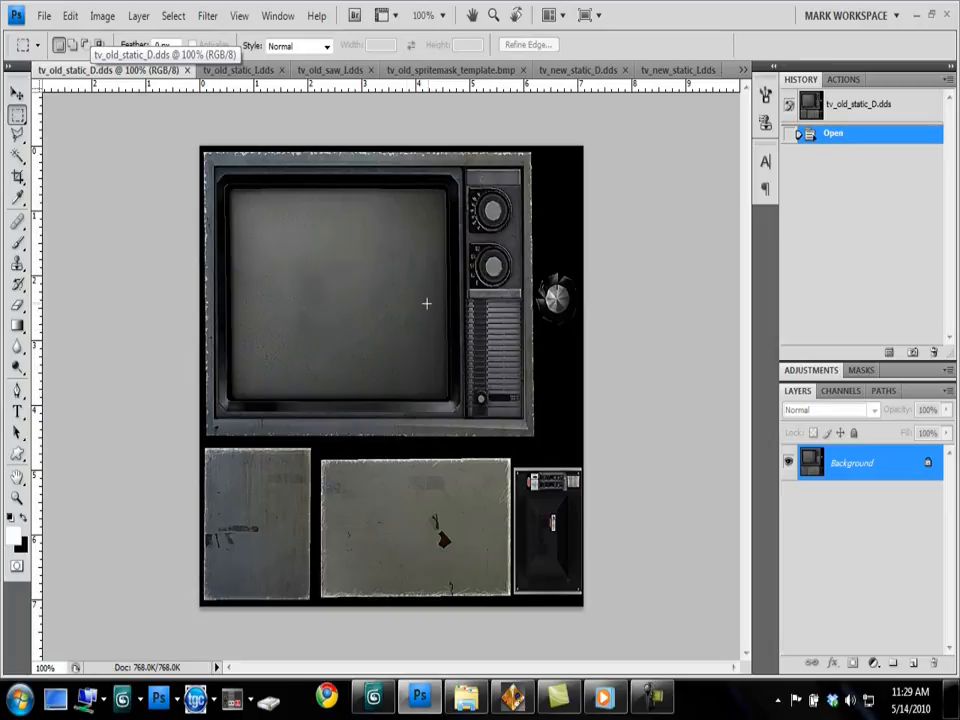
pyautogui.moveTo(427, 600)
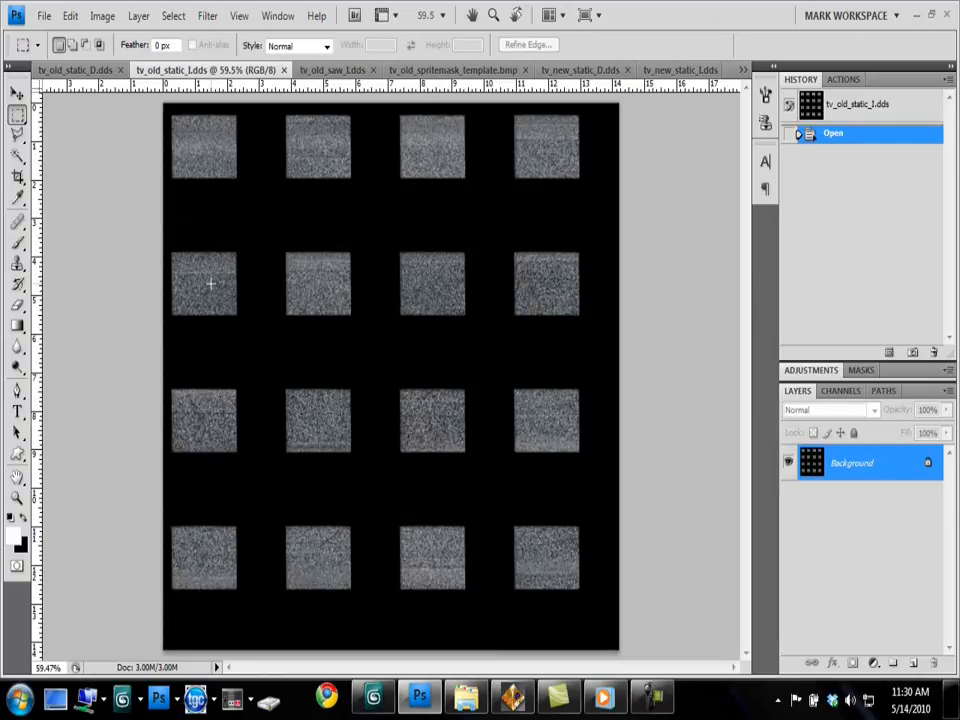
pyautogui.moveTo(331, 243)
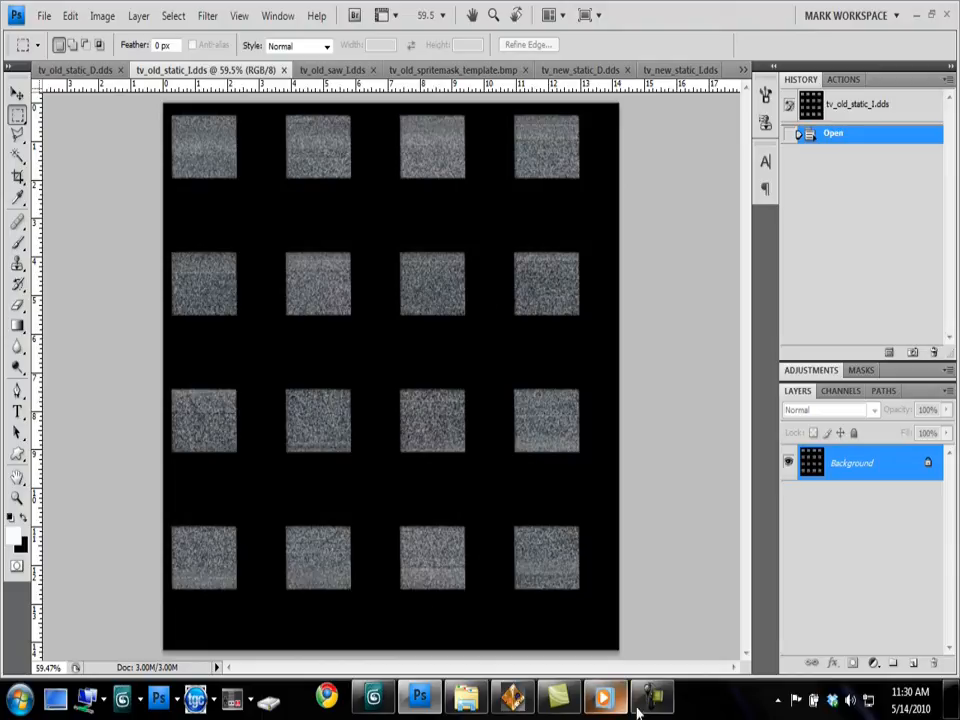
# Step: Switch back to DarkShader's preview of the static-screen TV
pyautogui.click(651, 697)
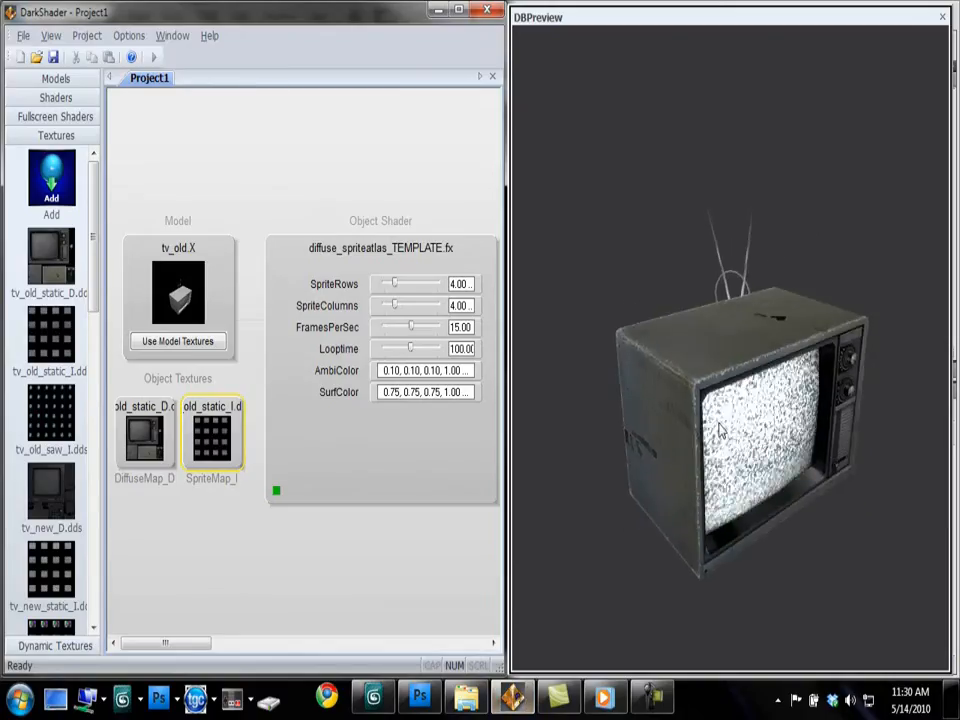
pyautogui.moveTo(419, 697)
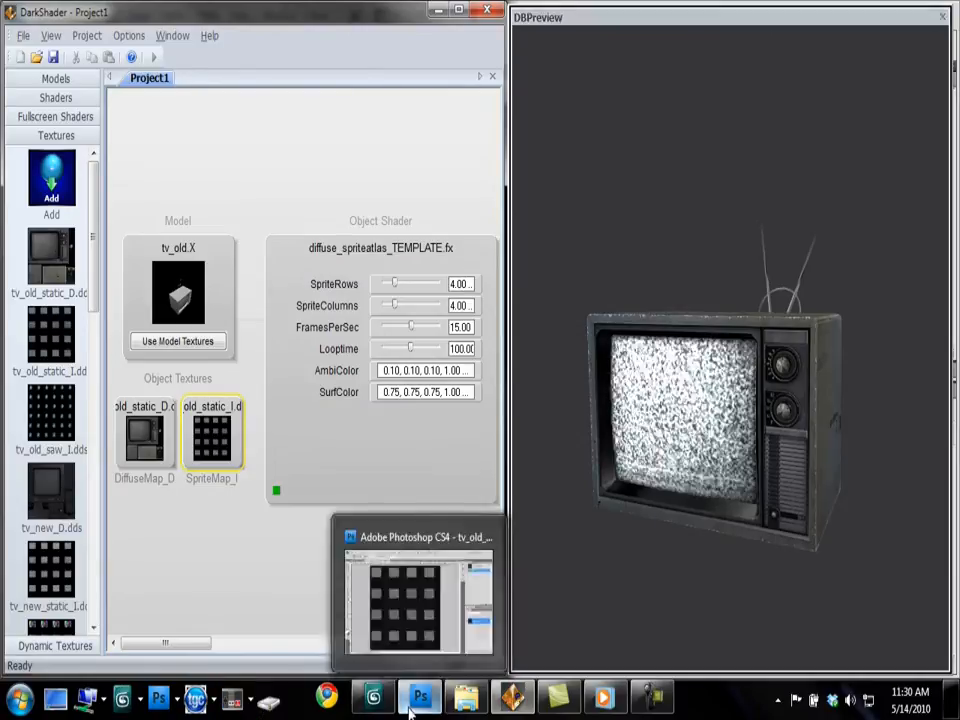
# Step: Toggle between tv_old_static_D.dds and tv_old_static_I.dds, ending on the static atlas
pyautogui.click(418, 697)
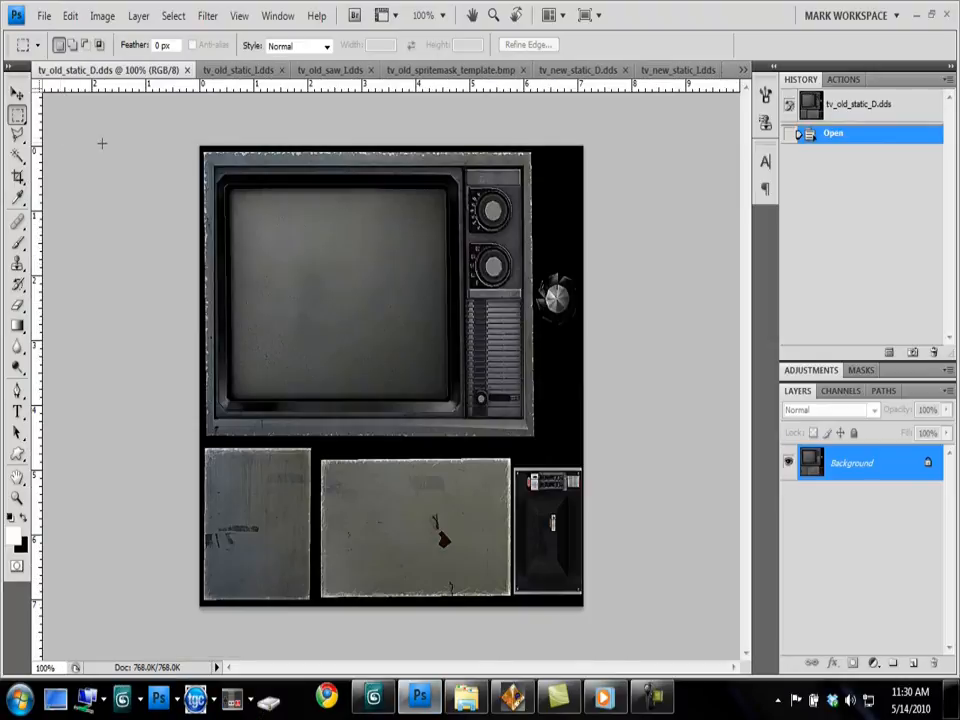
pyautogui.moveTo(240, 70)
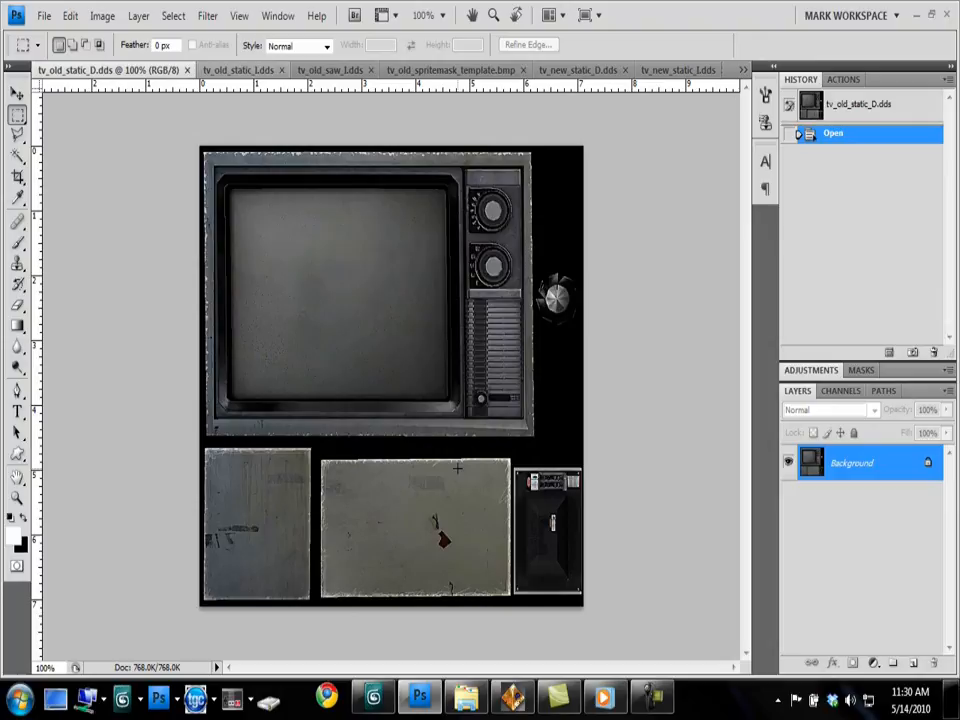
pyautogui.moveTo(174, 105)
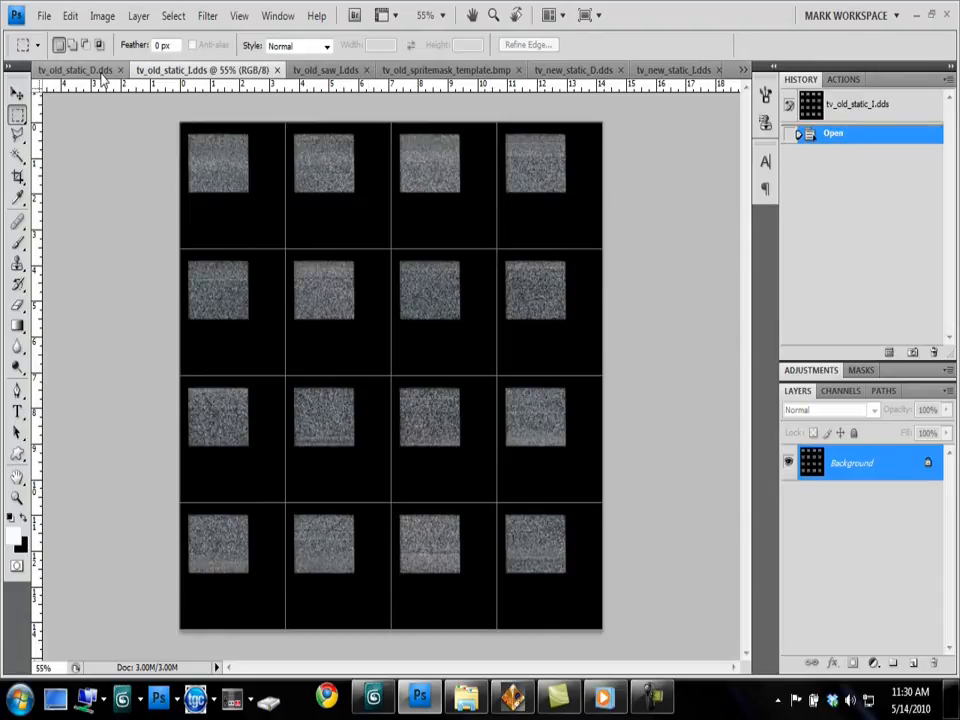
pyautogui.click(70, 69)
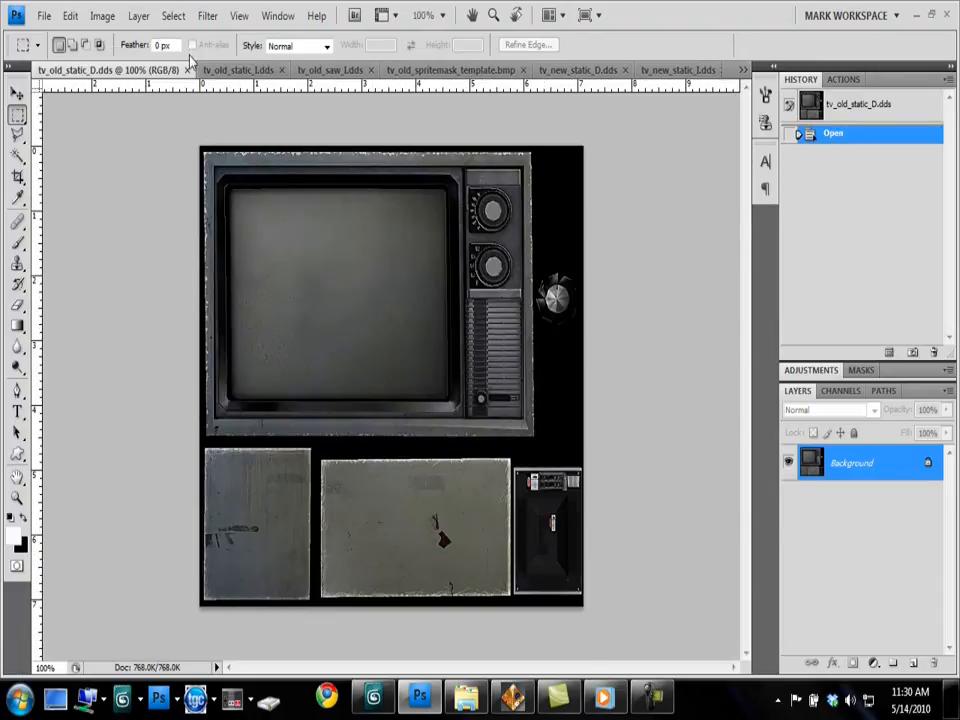
pyautogui.click(200, 70)
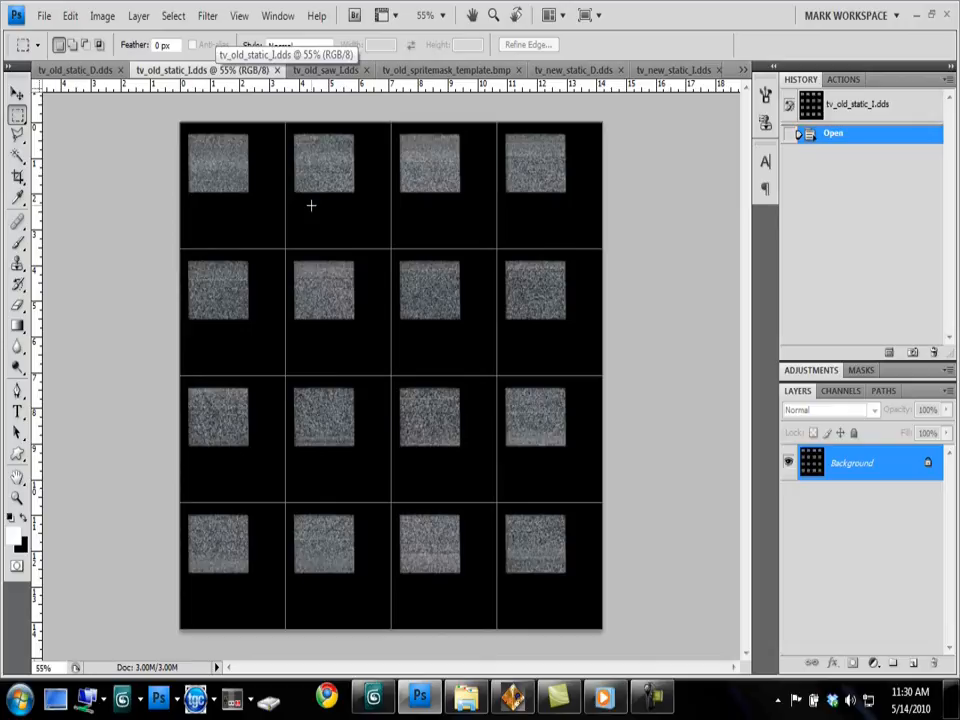
pyautogui.moveTo(540, 219)
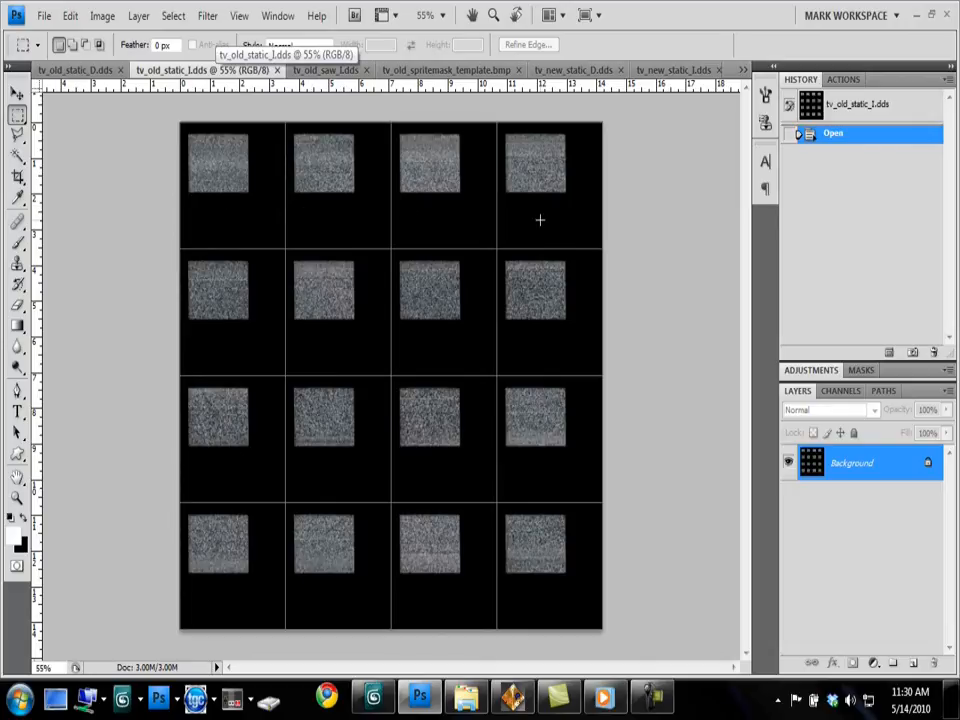
pyautogui.moveTo(515, 224)
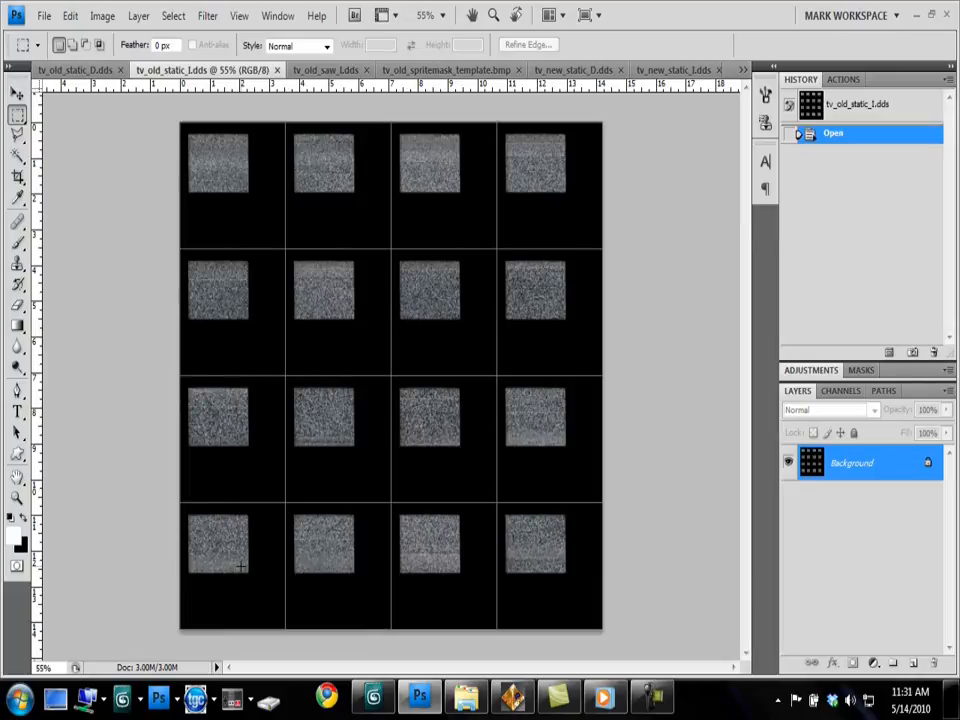
pyautogui.moveTo(414, 507)
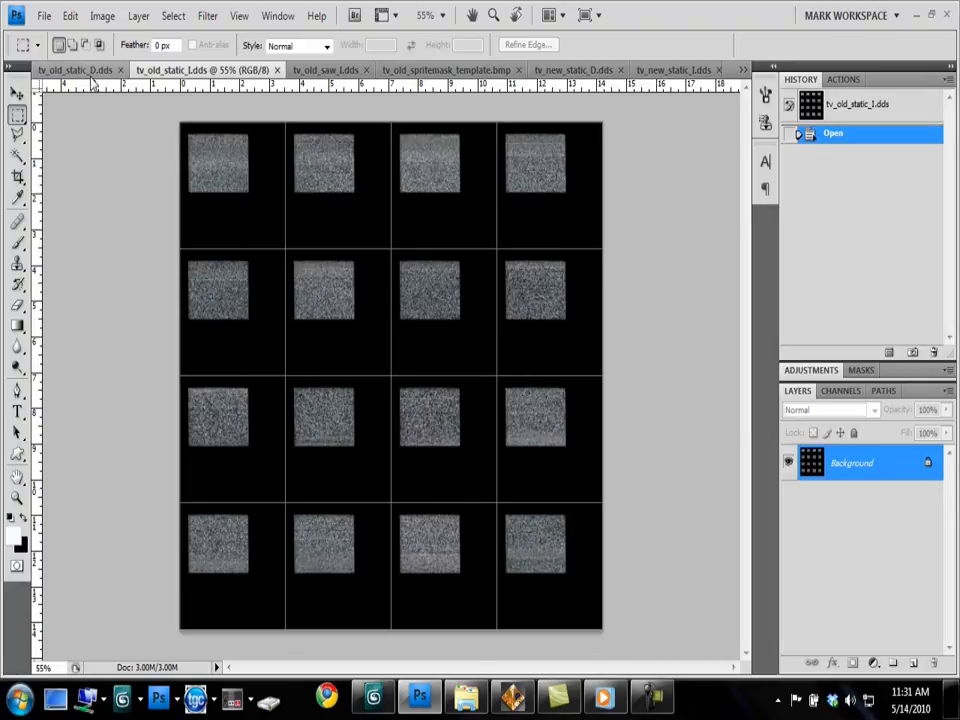
pyautogui.click(75, 70)
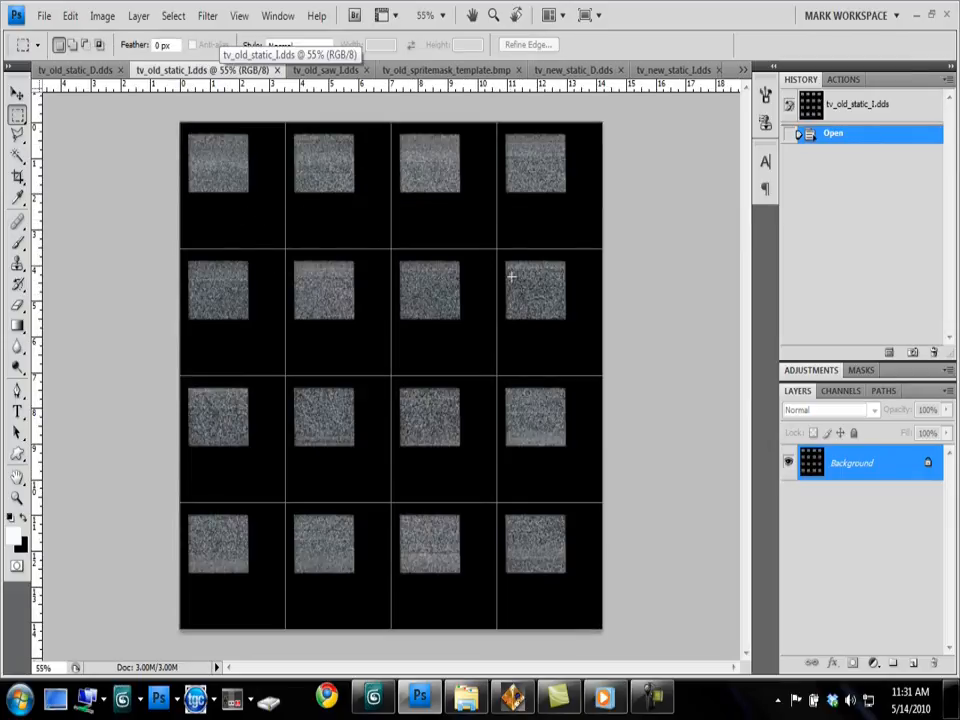
pyautogui.moveTo(508, 363)
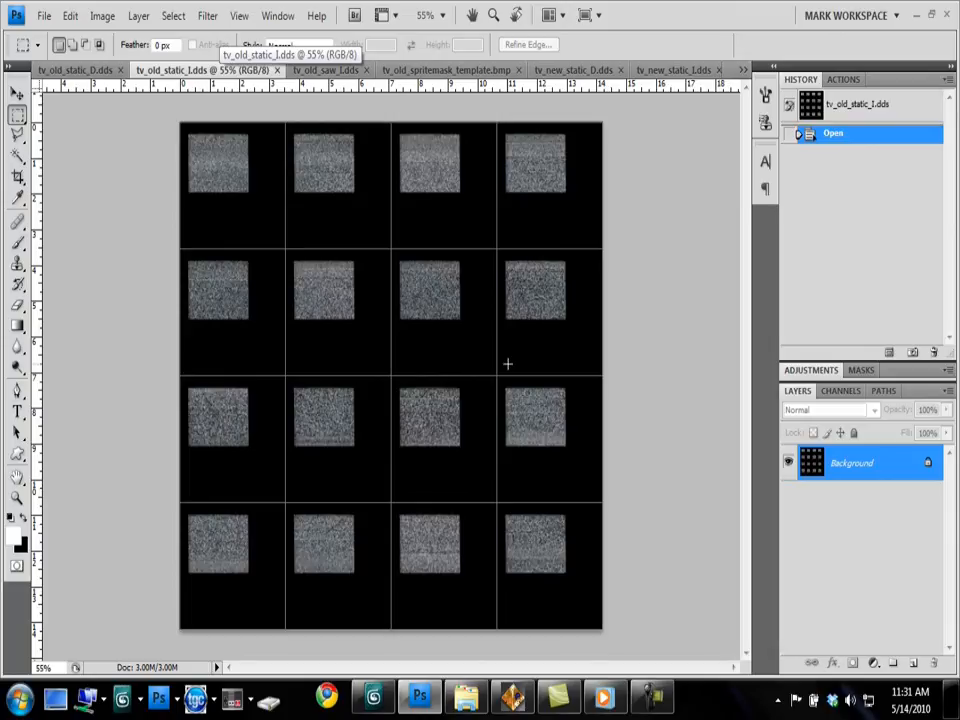
pyautogui.moveTo(517, 530)
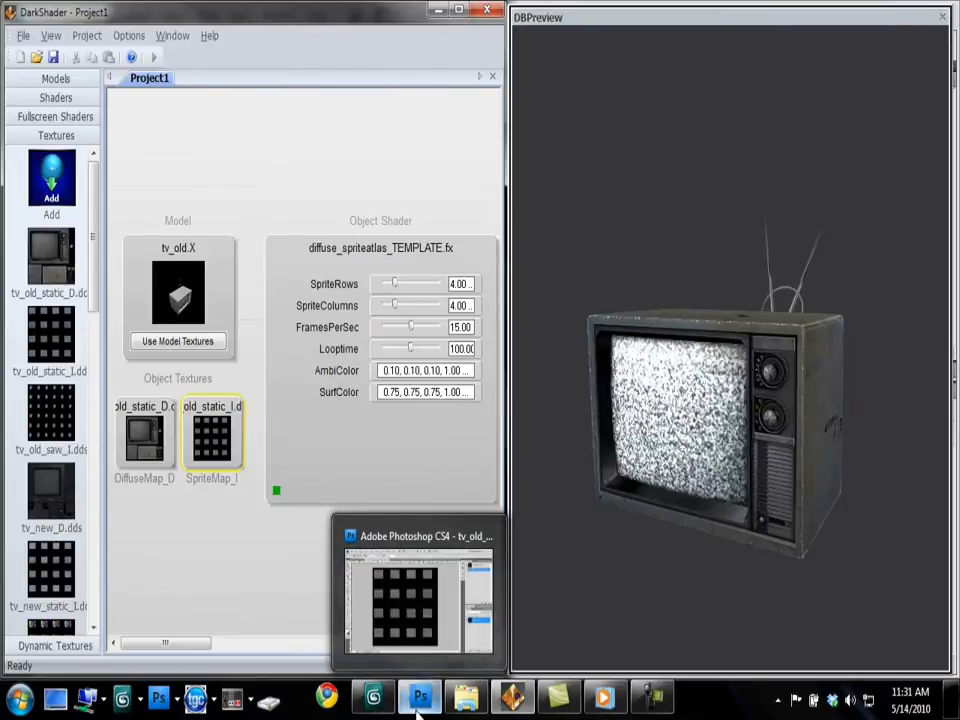
# Step: Change FramesPerSec to 2, then set it back to 15
pyautogui.click(419, 697)
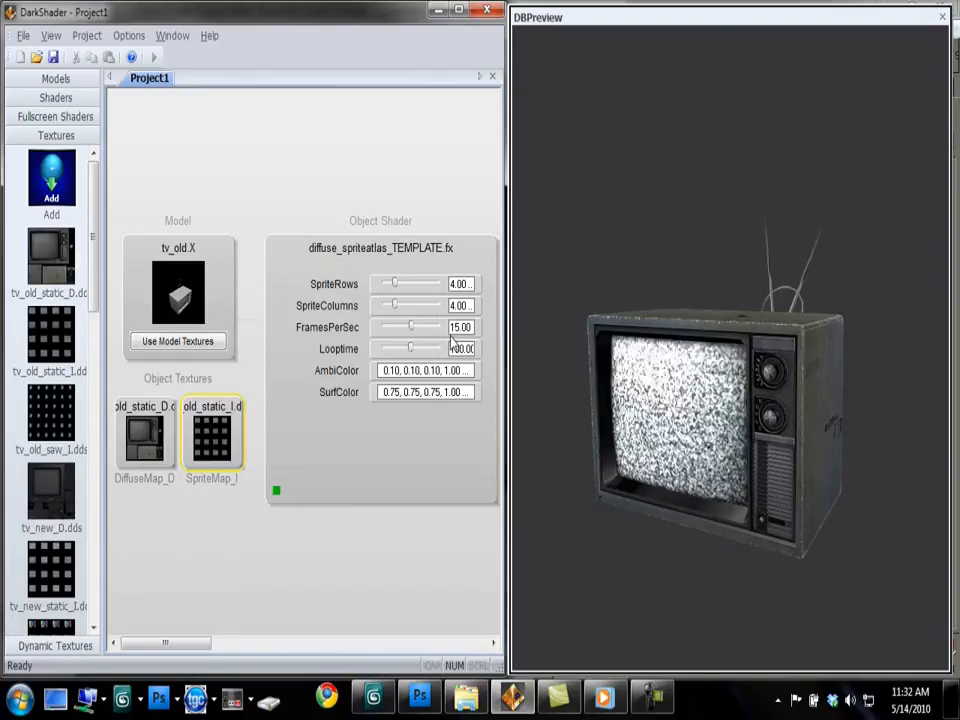
pyautogui.doubleClick(460, 327)
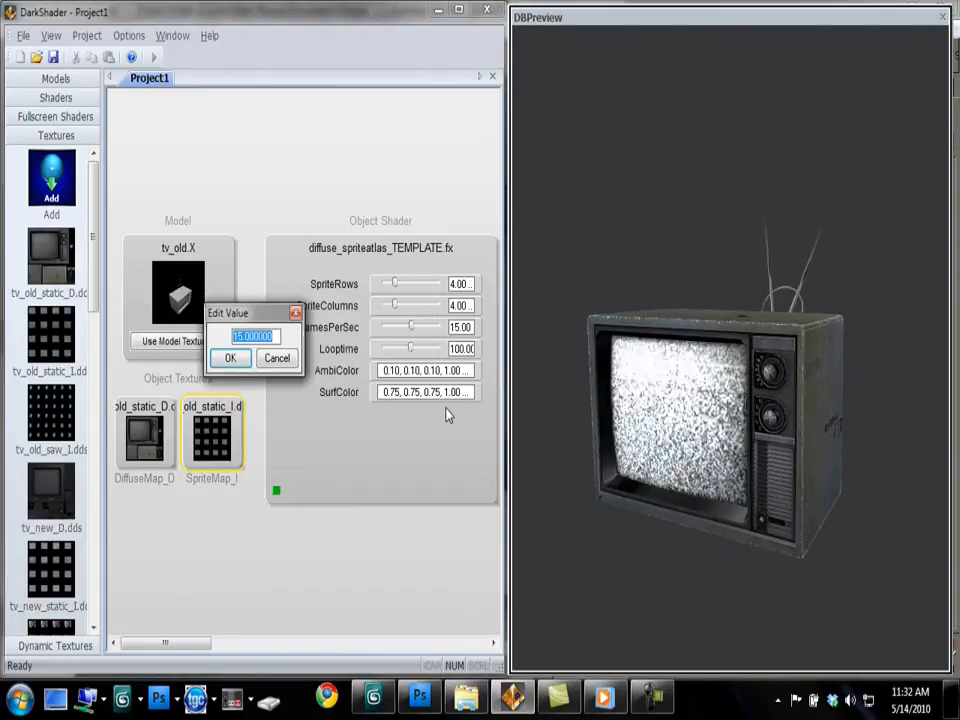
pyautogui.click(230, 358)
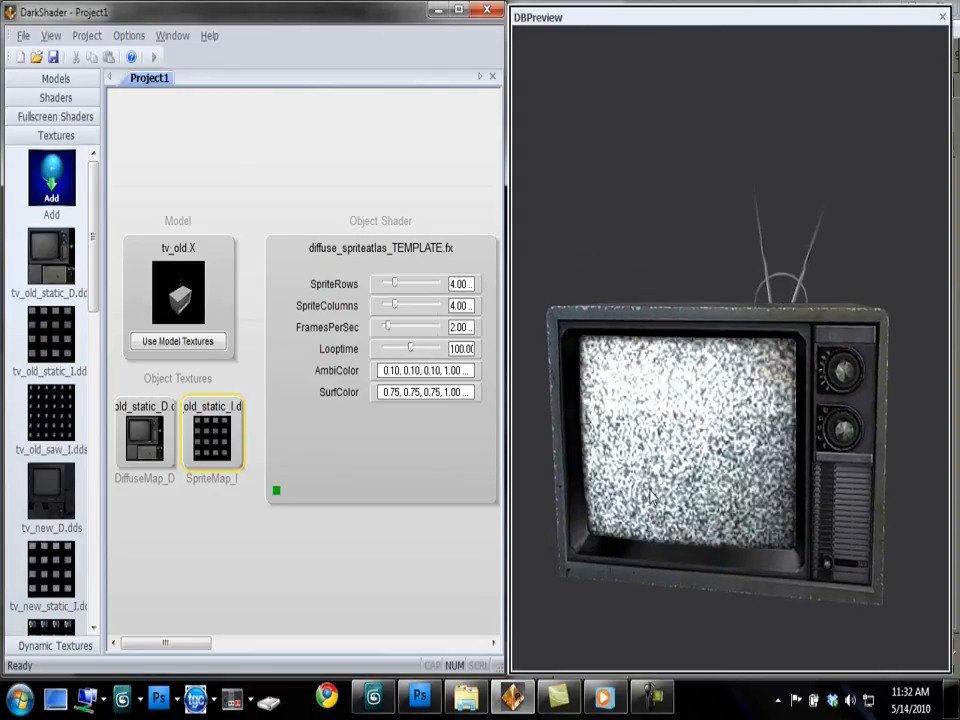
pyautogui.doubleClick(461, 327)
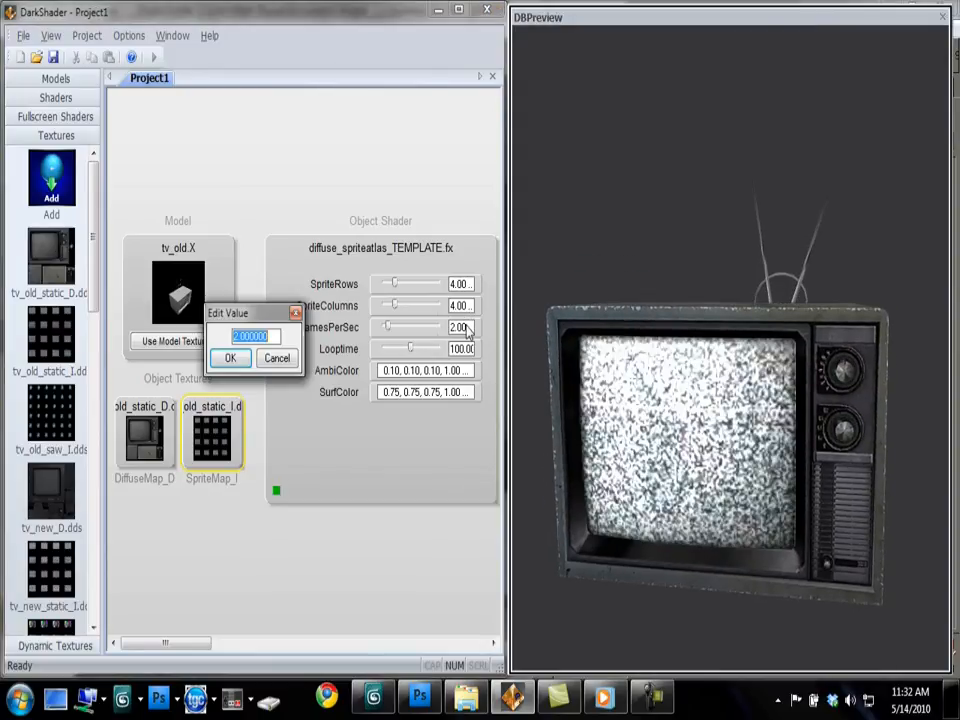
pyautogui.click(230, 358)
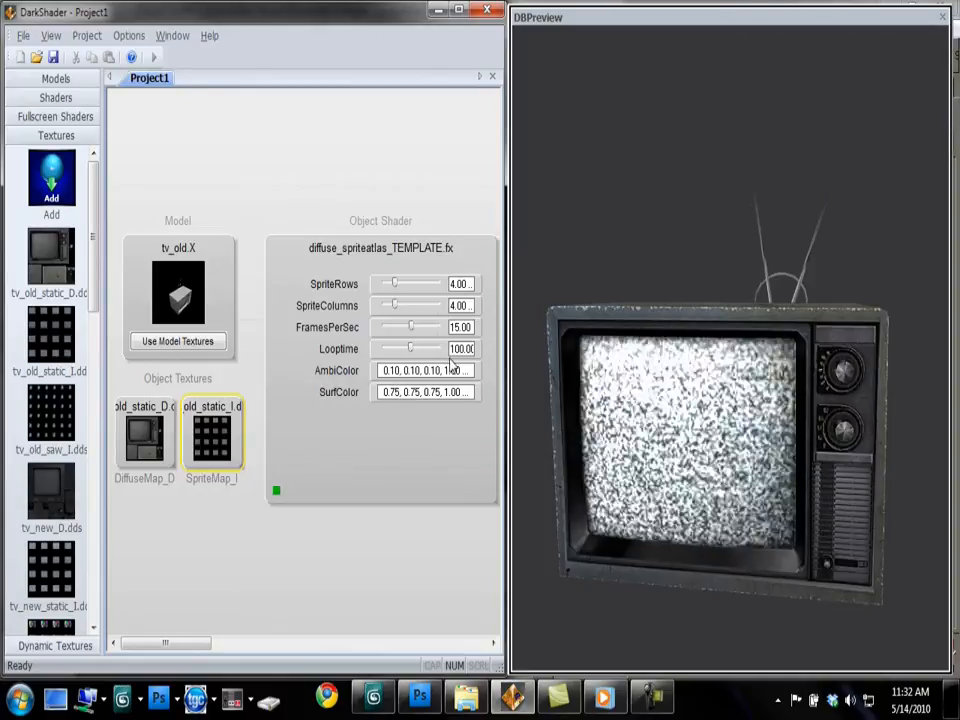
pyautogui.moveTo(405, 450)
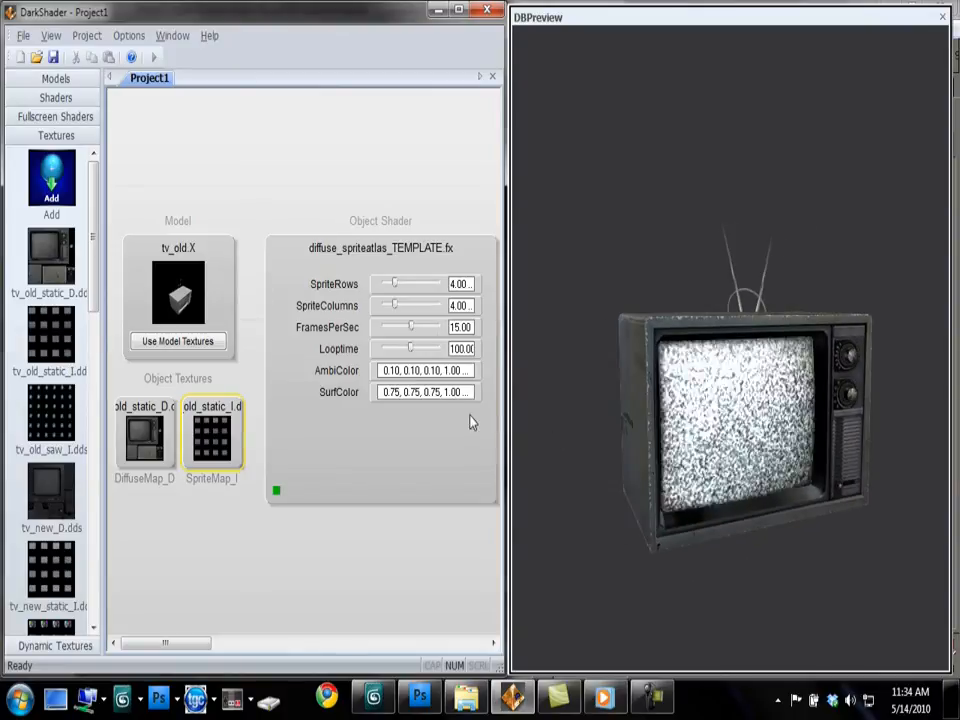
# Step: Set SurfColor RGB to 0.2, restore 0.75, then bring up Photoshop's static atlas
pyautogui.doubleClick(425, 391)
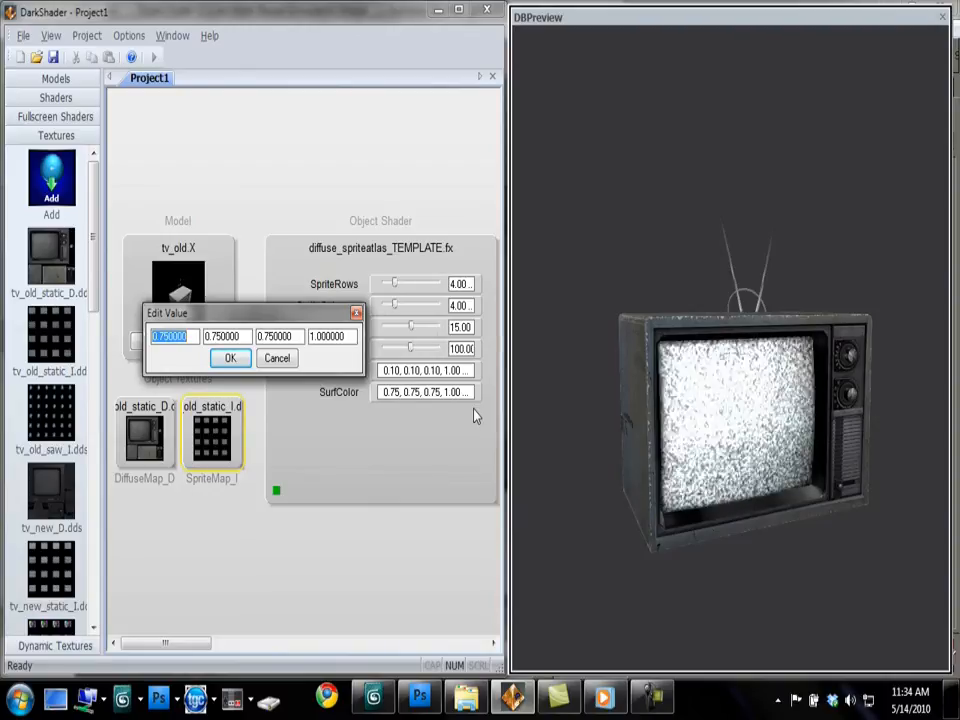
pyautogui.write('2')
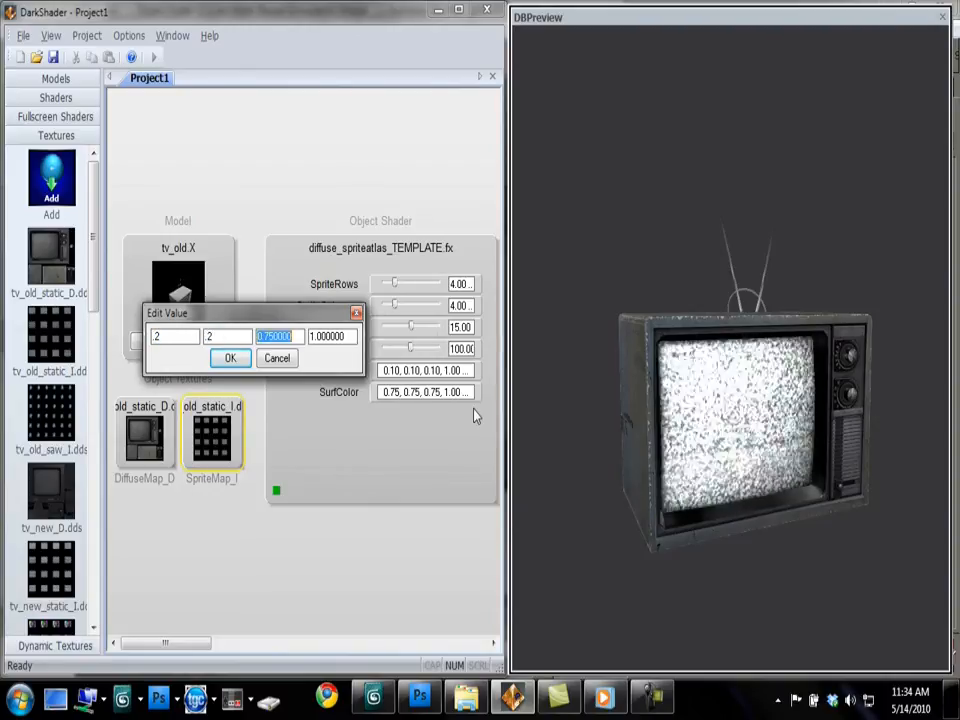
pyautogui.click(229, 358)
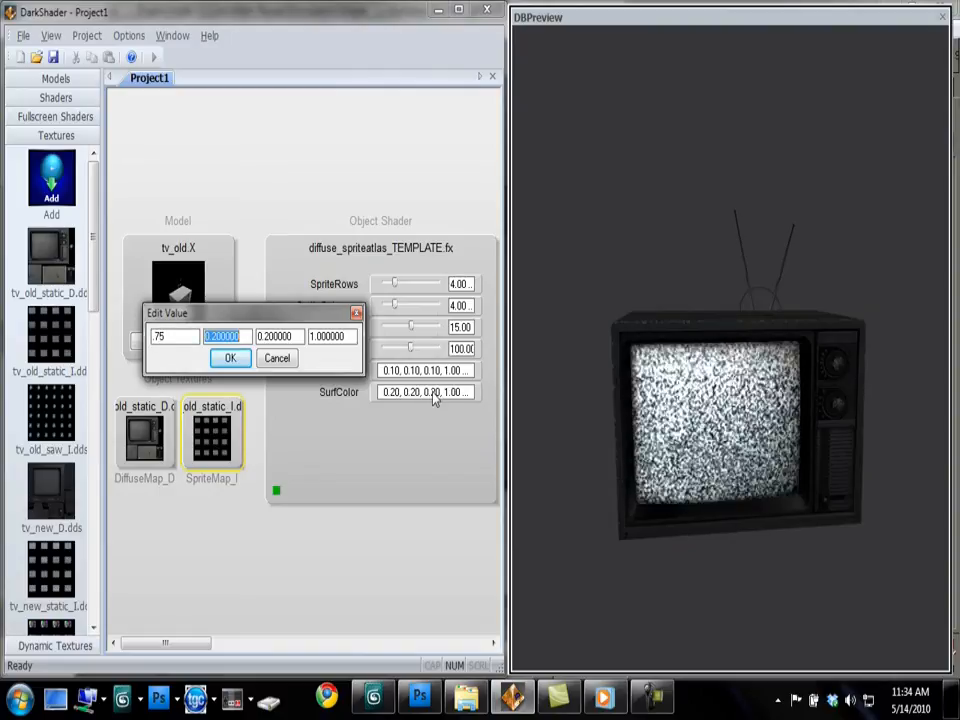
pyautogui.click(229, 358)
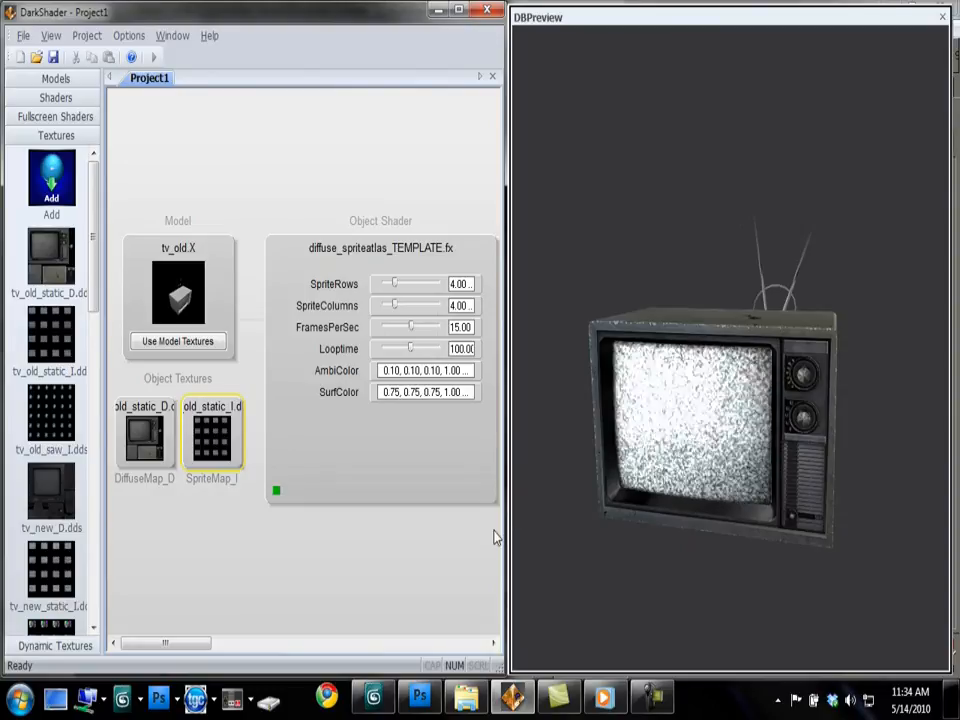
pyautogui.moveTo(418, 697)
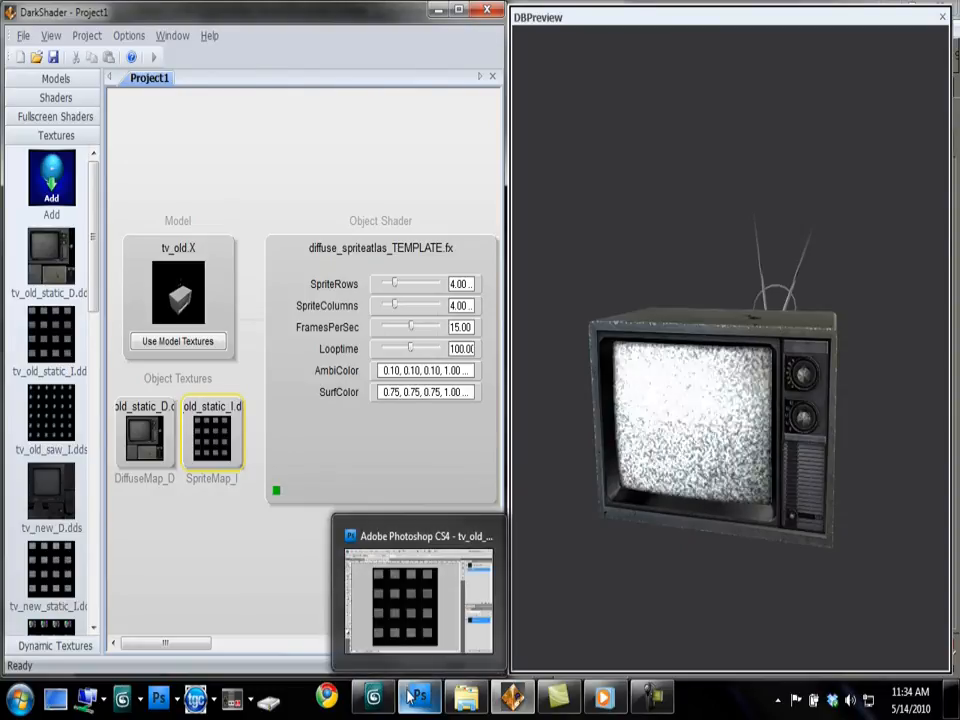
pyautogui.click(417, 595)
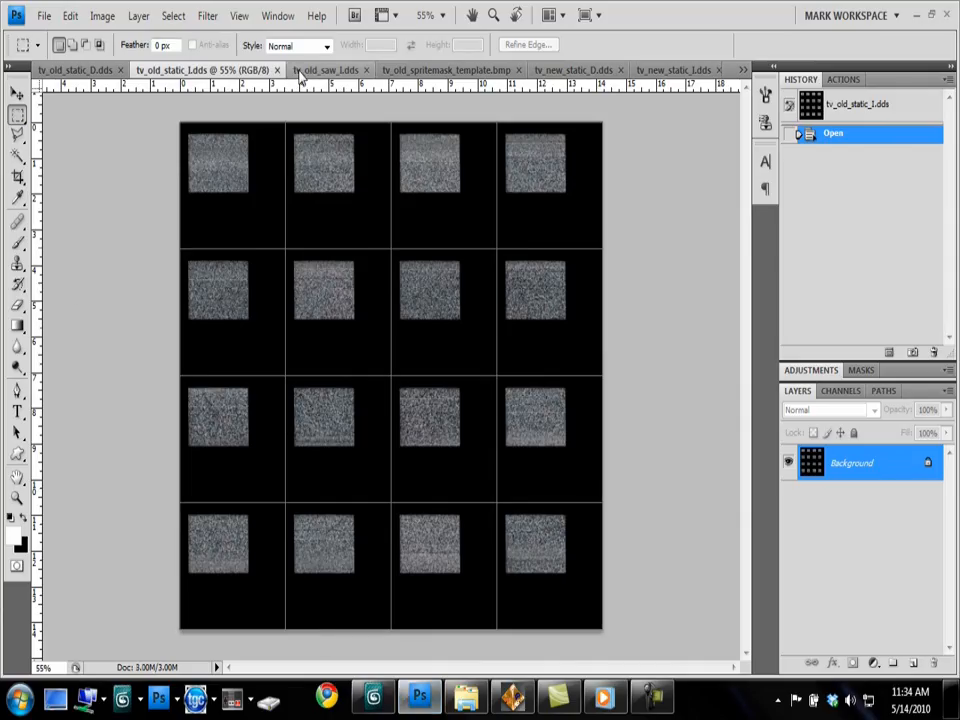